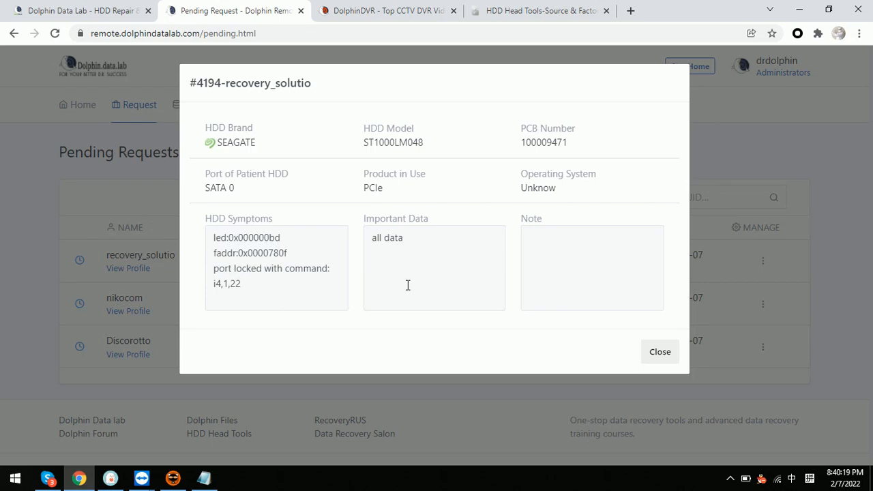
{"action": "mouse_move", "coordinate": [305, 190]}
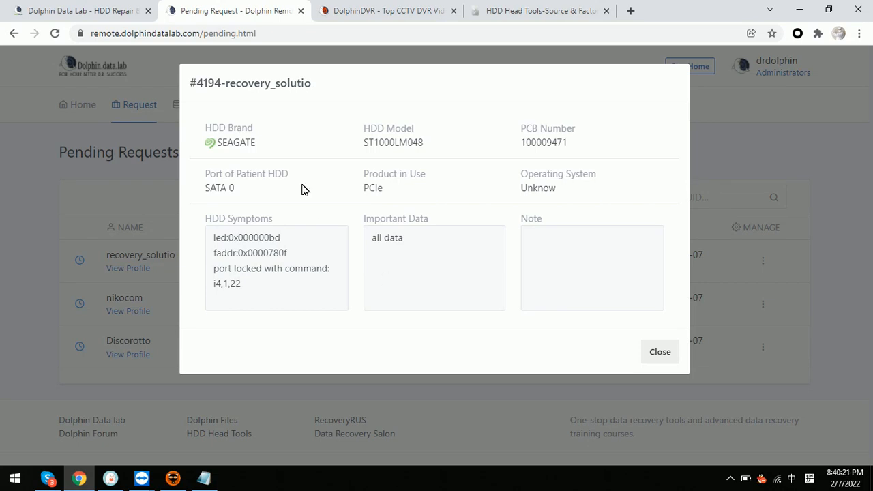
{"action": "mouse_move", "coordinate": [710, 275]}
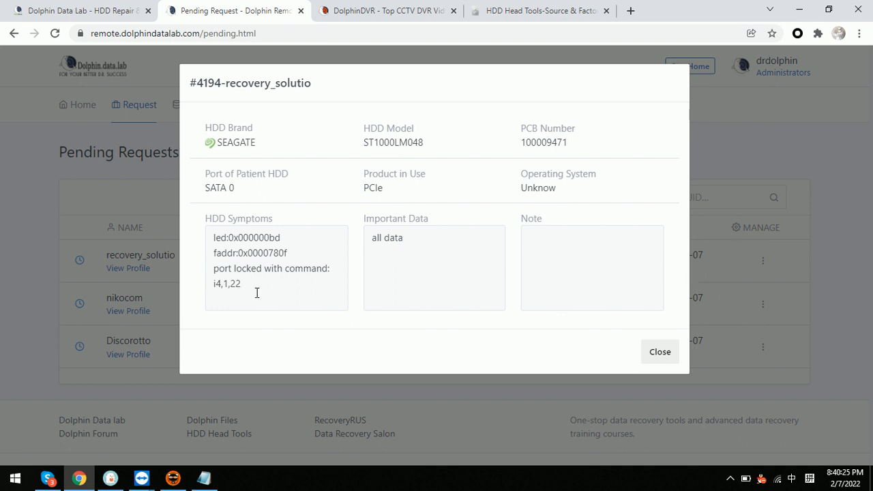
{"action": "mouse_move", "coordinate": [107, 342]}
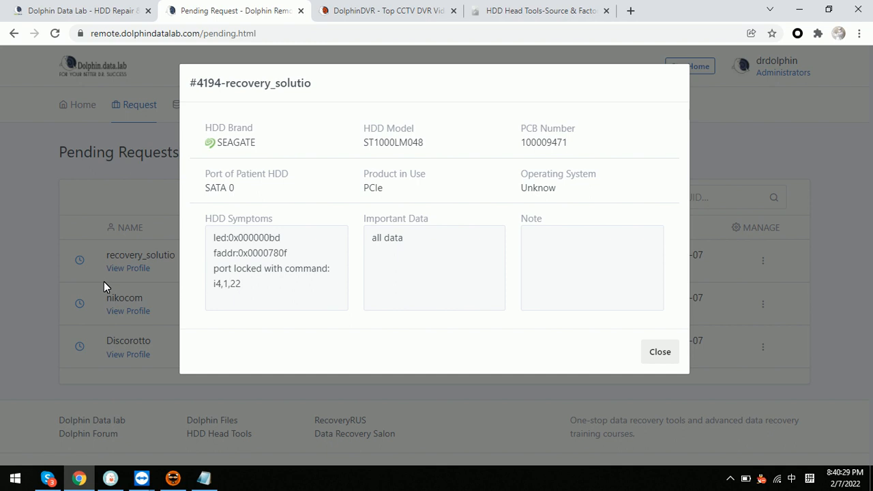
{"action": "mouse_move", "coordinate": [95, 289]}
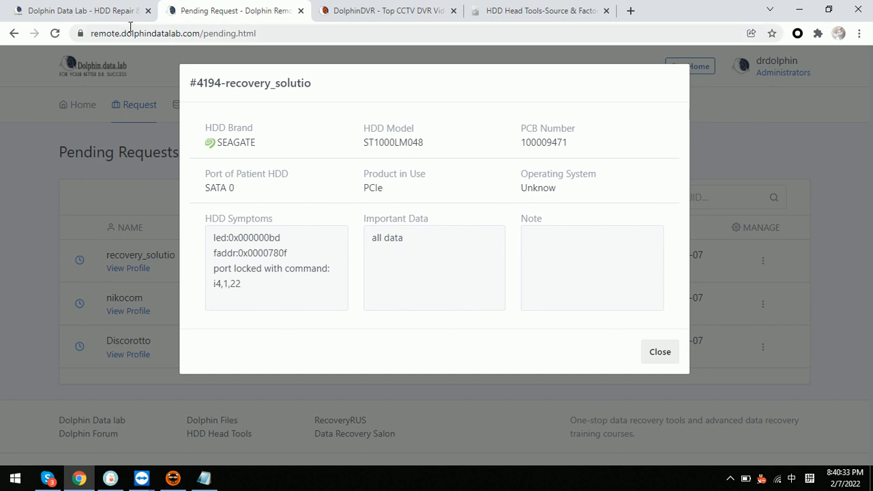
{"action": "mouse_move", "coordinate": [323, 141]}
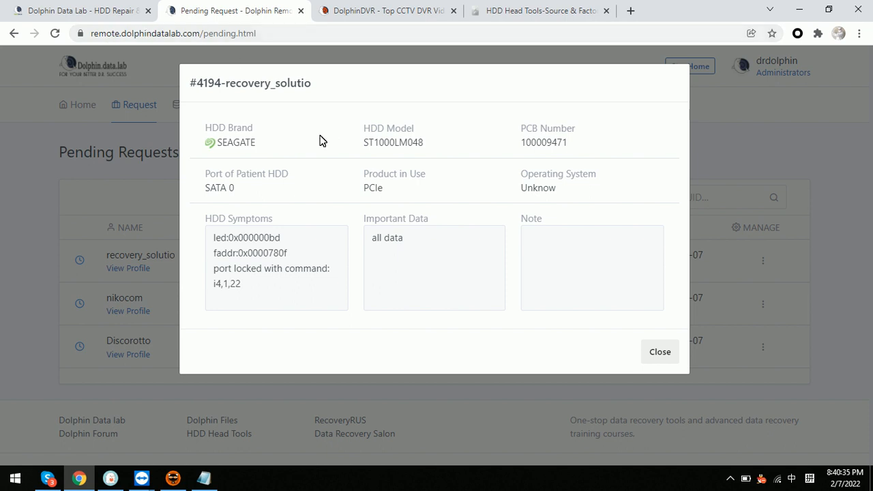
{"action": "mouse_move", "coordinate": [496, 148]}
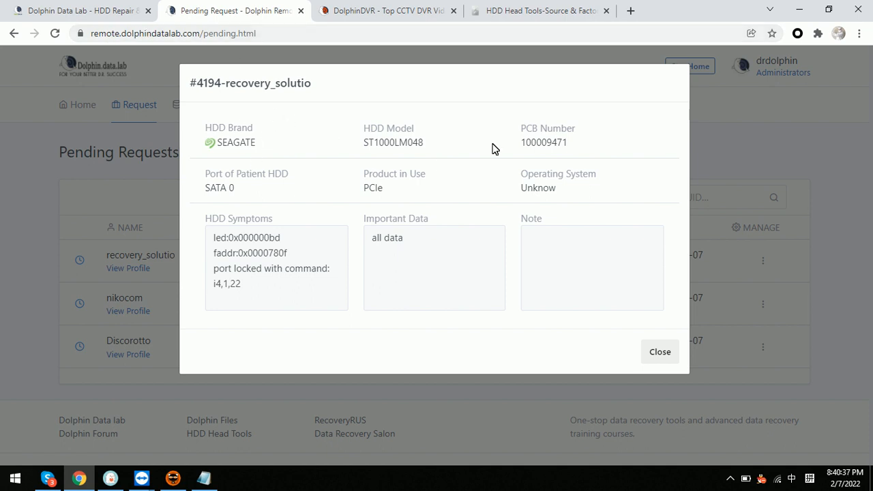
{"action": "mouse_move", "coordinate": [316, 160]}
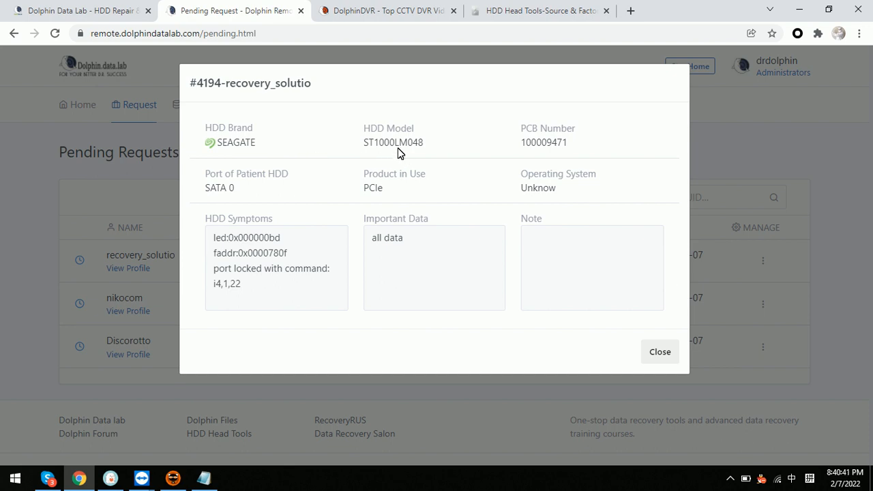
{"action": "mouse_move", "coordinate": [417, 153]}
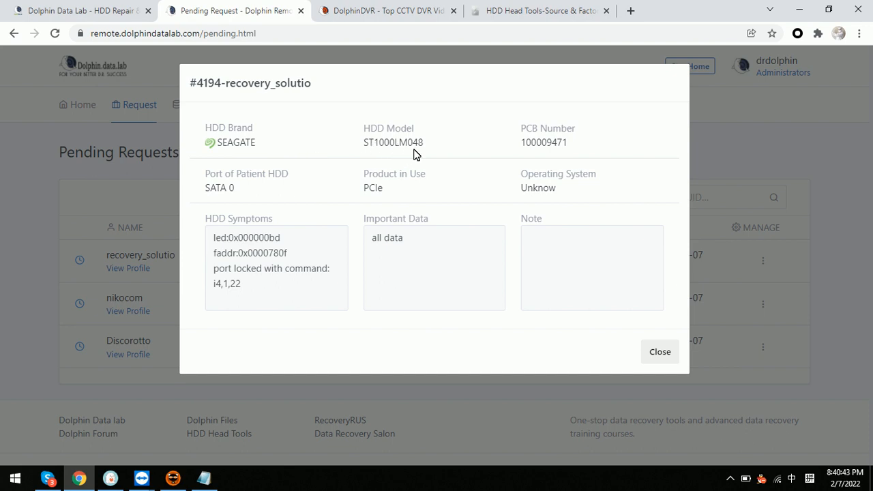
{"action": "mouse_move", "coordinate": [250, 288]}
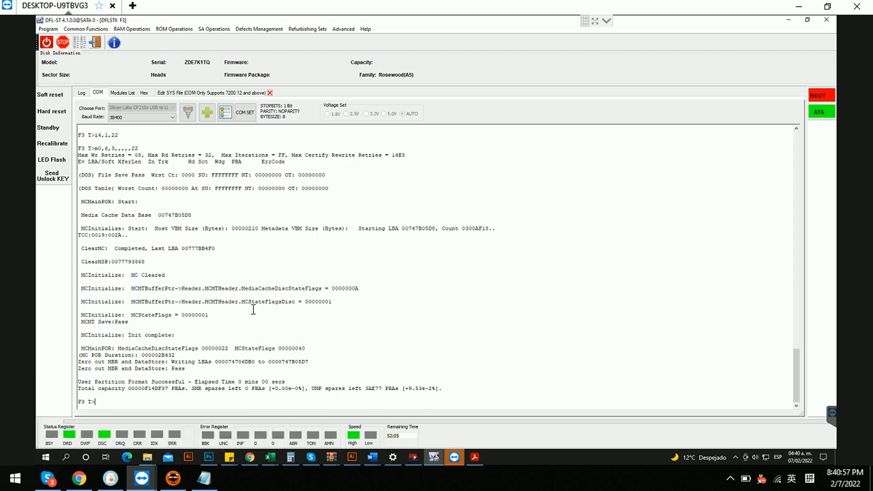
{"action": "mouse_move", "coordinate": [186, 208]}
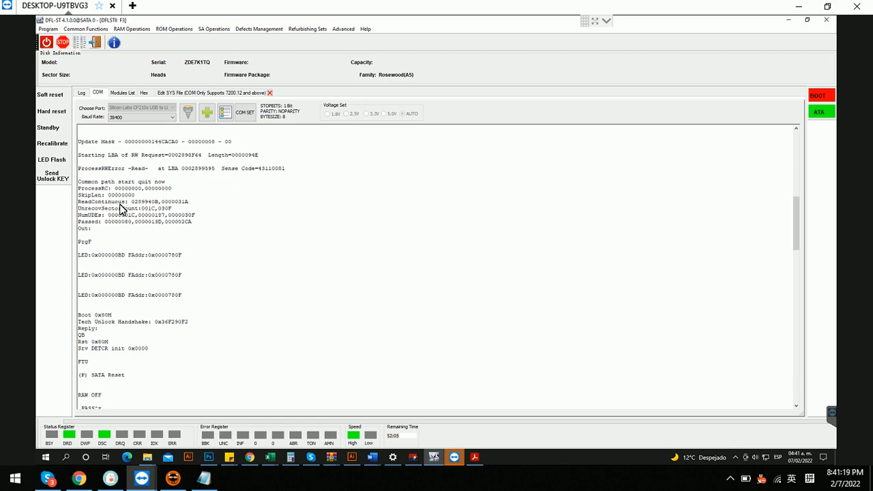
Step: Load system file ID 35 in the SYS file editor via SA Operations > Edit SYS Files
{"action": "left_click_drag", "start_coordinate": [78, 321], "coordinate": [99, 336]}
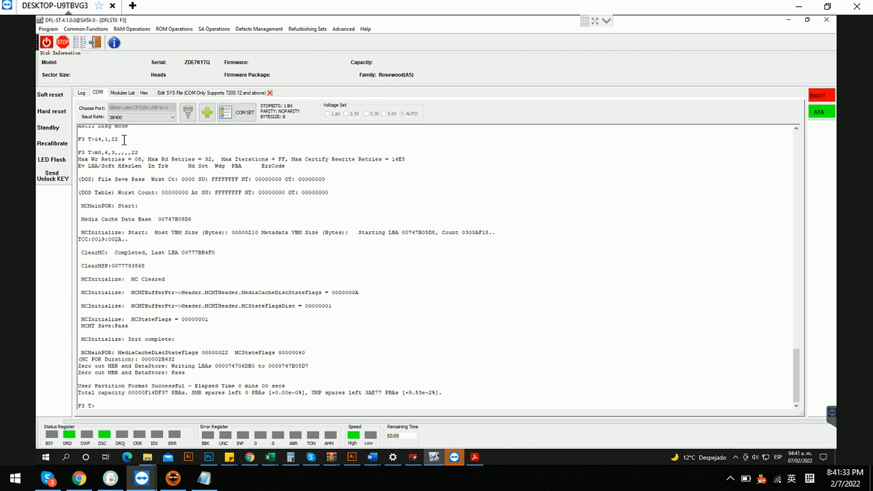
{"action": "mouse_move", "coordinate": [130, 354]}
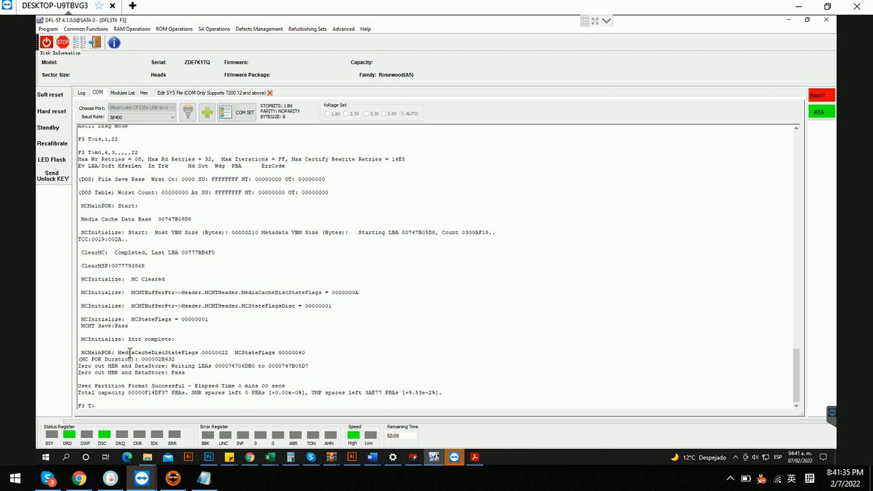
{"action": "mouse_move", "coordinate": [202, 97]}
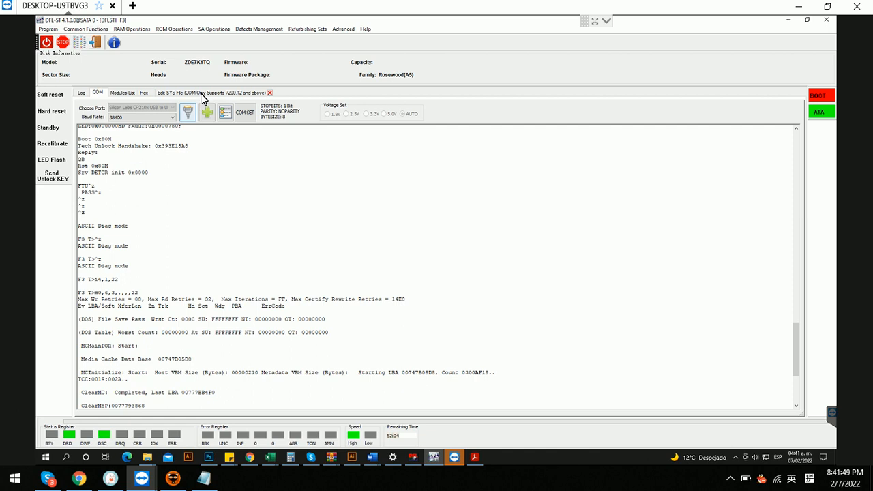
{"action": "left_click", "coordinate": [213, 29]}
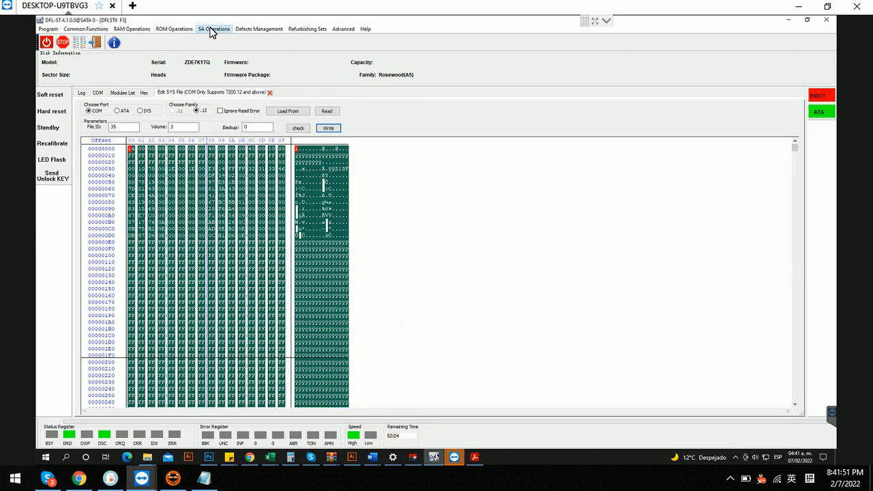
{"action": "left_click", "coordinate": [214, 29]}
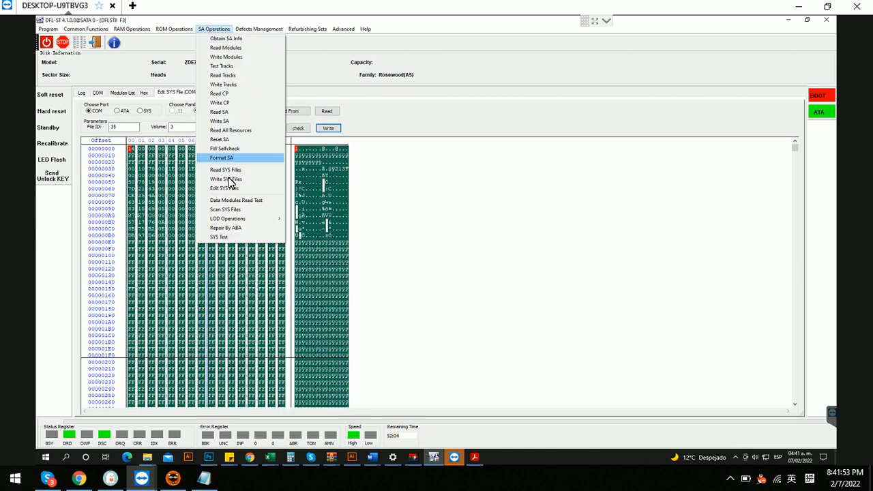
{"action": "mouse_move", "coordinate": [225, 188]}
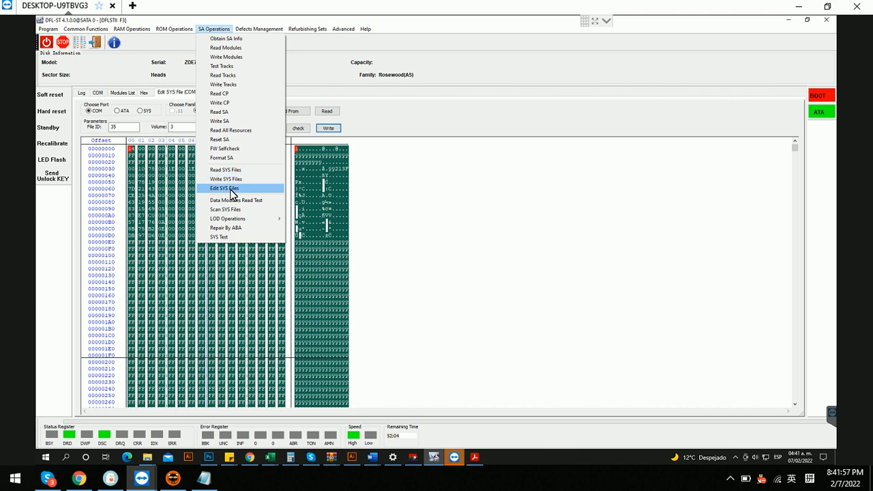
{"action": "left_click", "coordinate": [225, 188]}
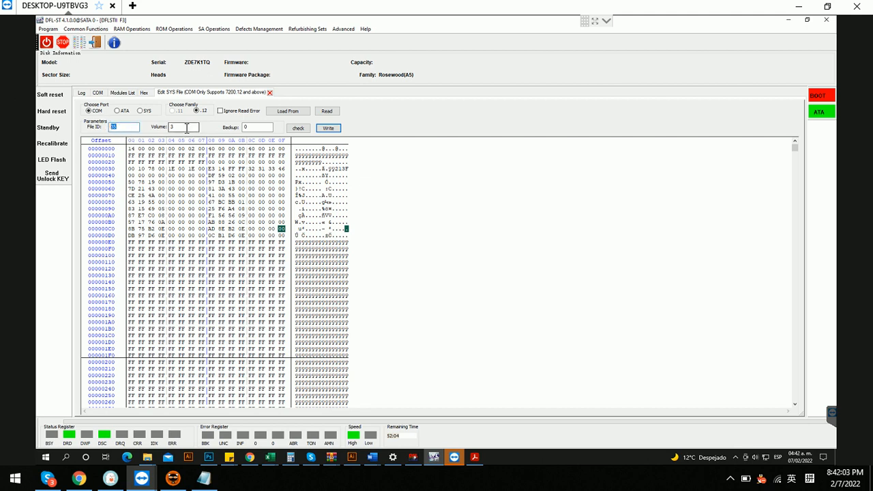
{"action": "type", "text": "35"}
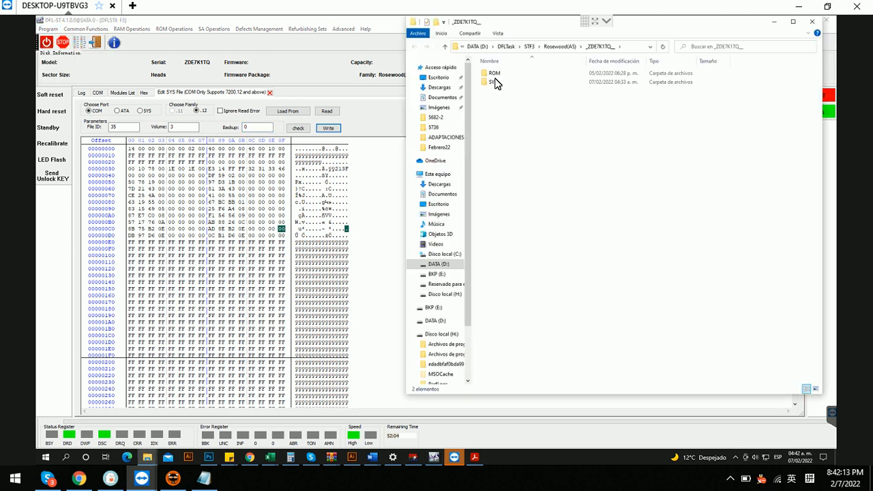
Step: Find 35.rpm in the drive backup's SYS folder, then close the folder window
{"action": "double_click", "coordinate": [493, 82]}
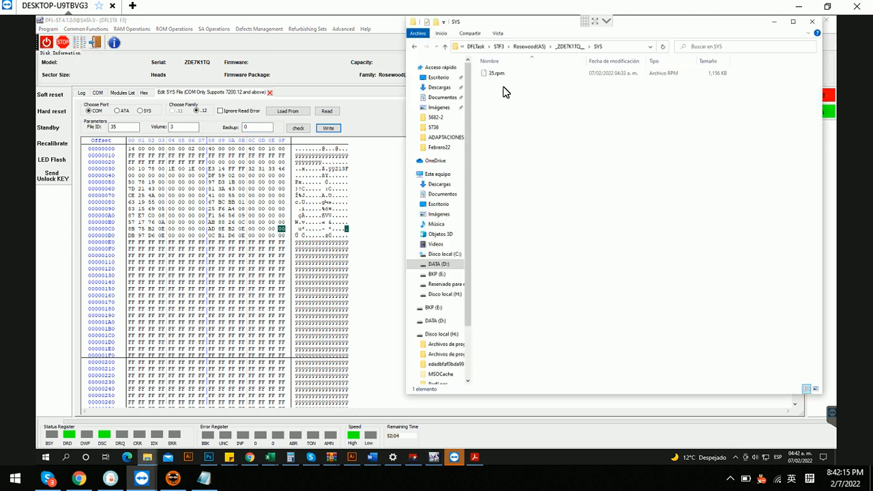
{"action": "left_click", "coordinate": [496, 73]}
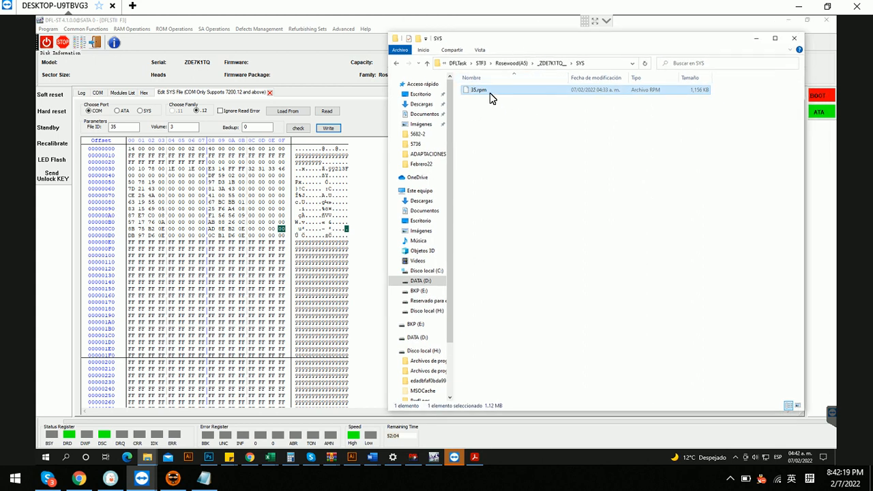
{"action": "mouse_move", "coordinate": [495, 95]}
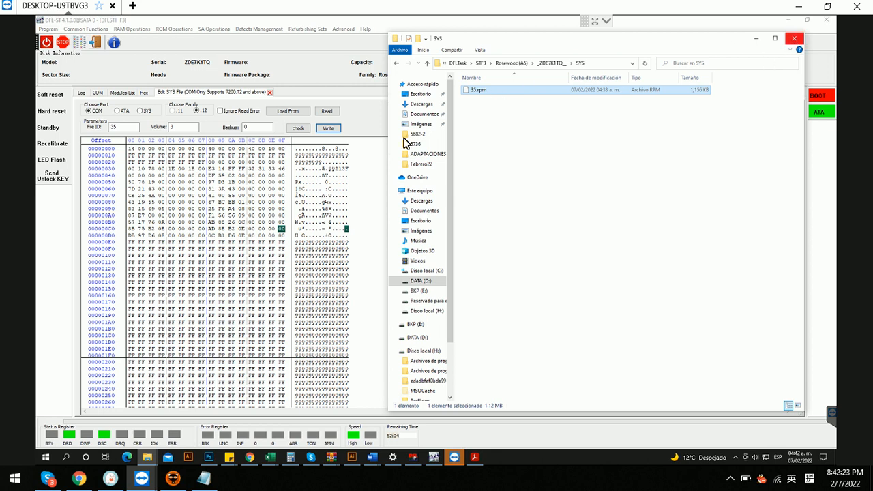
{"action": "left_click", "coordinate": [794, 38]}
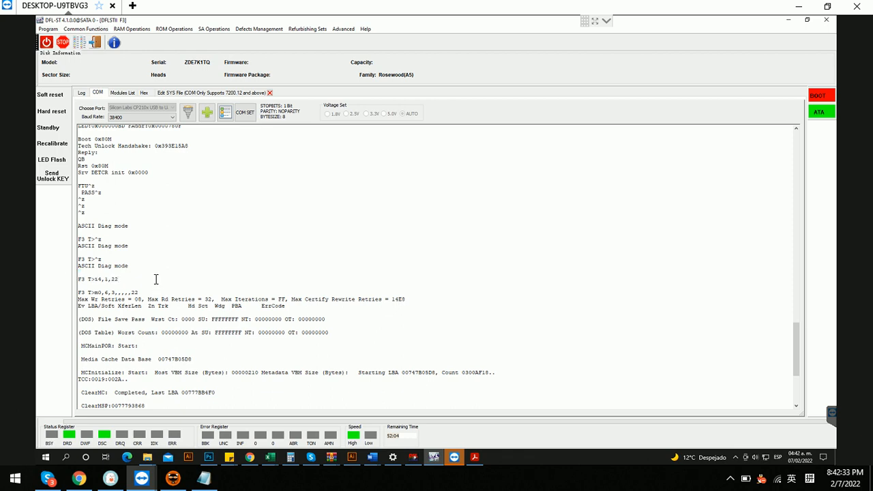
Step: Send the V40 command at the F3 T> terminal prompt
{"action": "scroll", "scroll_direction": "down", "scroll_amount": 3}
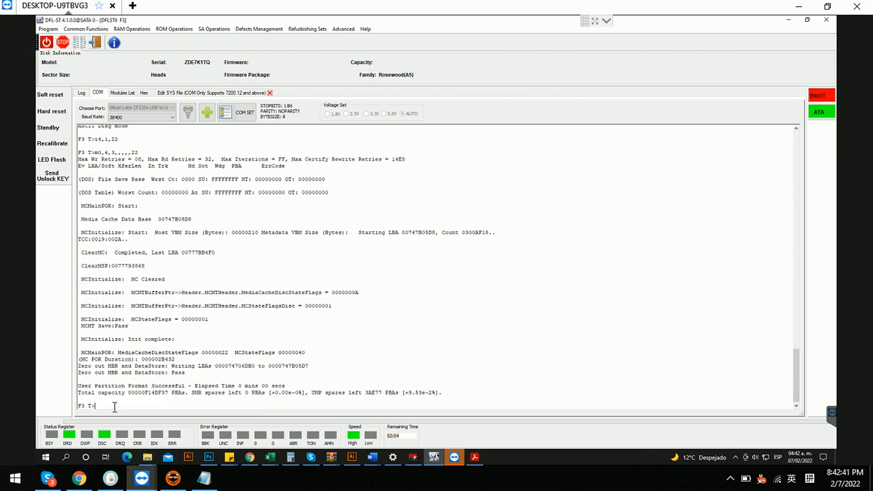
{"action": "type", "text": "V40"}
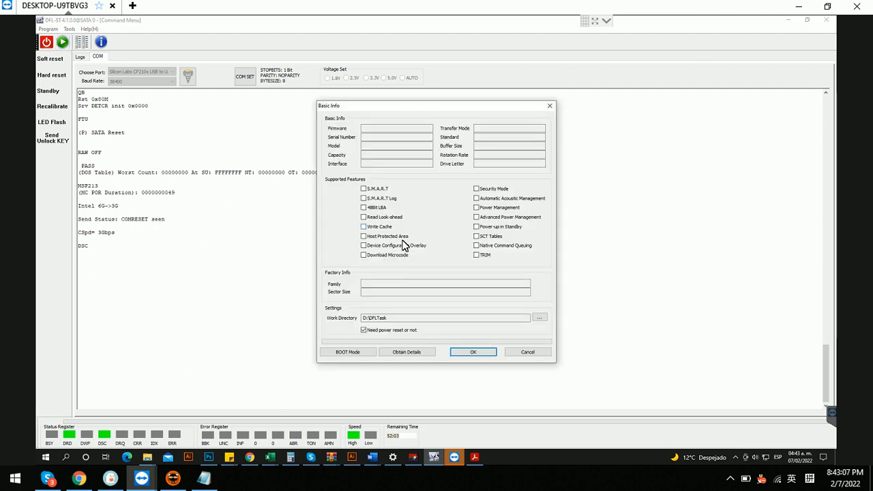
Step: Obtain the drive details (ST1000LM048-2E7172, SDM1, 931.5GB, Rosewood A5) and confirm
{"action": "left_click", "coordinate": [406, 352]}
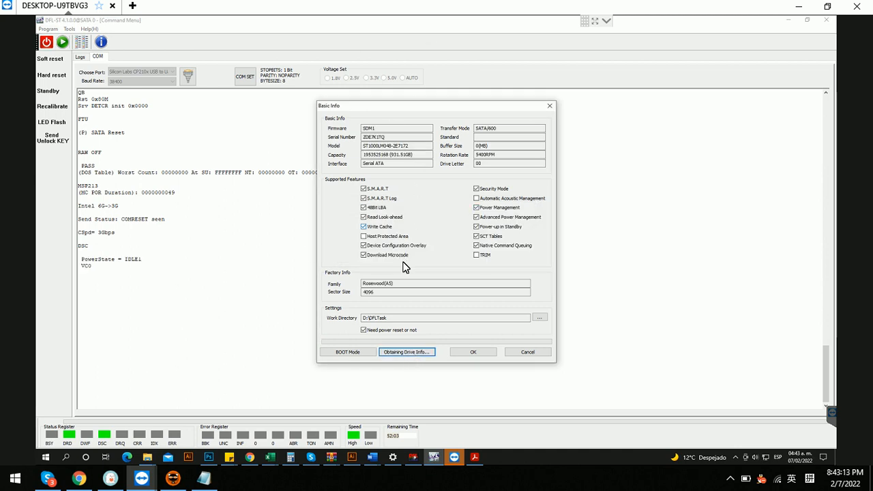
{"action": "left_click", "coordinate": [473, 352]}
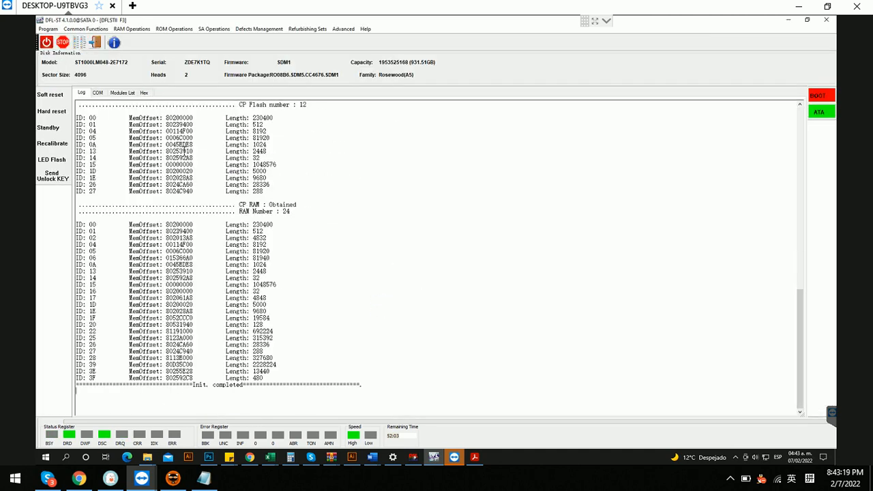
Step: Review the COM terminal output, then switch to the Modules List tab
{"action": "left_click", "coordinate": [98, 92]}
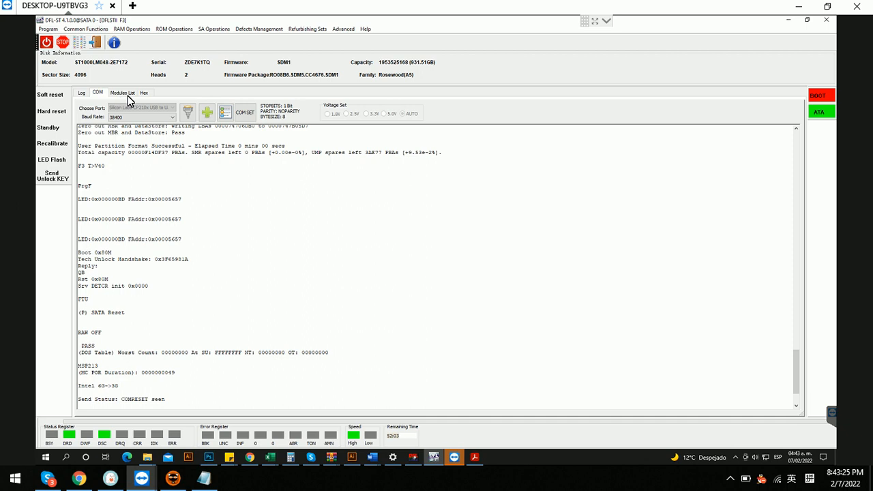
{"action": "left_click", "coordinate": [97, 93]}
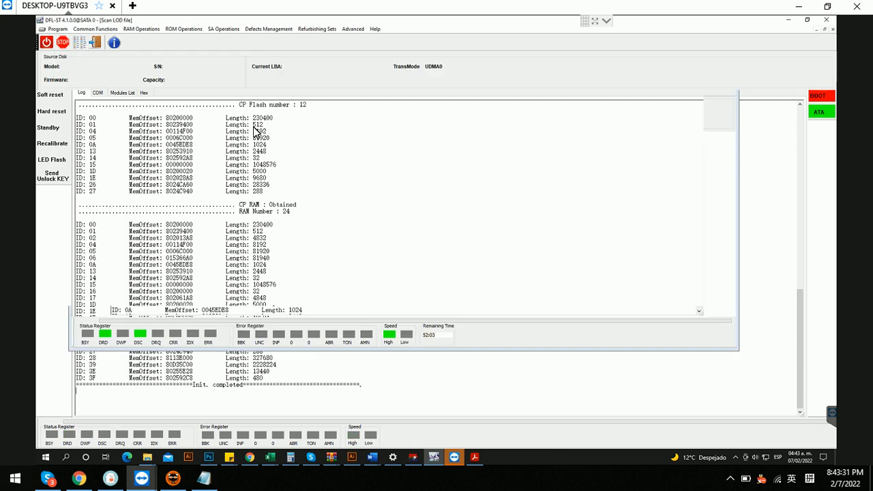
Step: Start a read-verify surface scan from LBA 0 with default settings, then stop it
{"action": "left_click", "coordinate": [66, 43]}
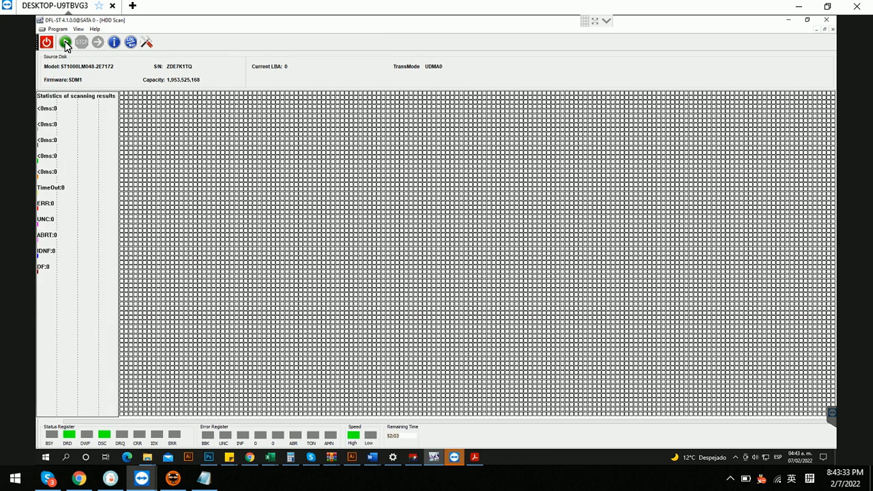
{"action": "left_click", "coordinate": [66, 41]}
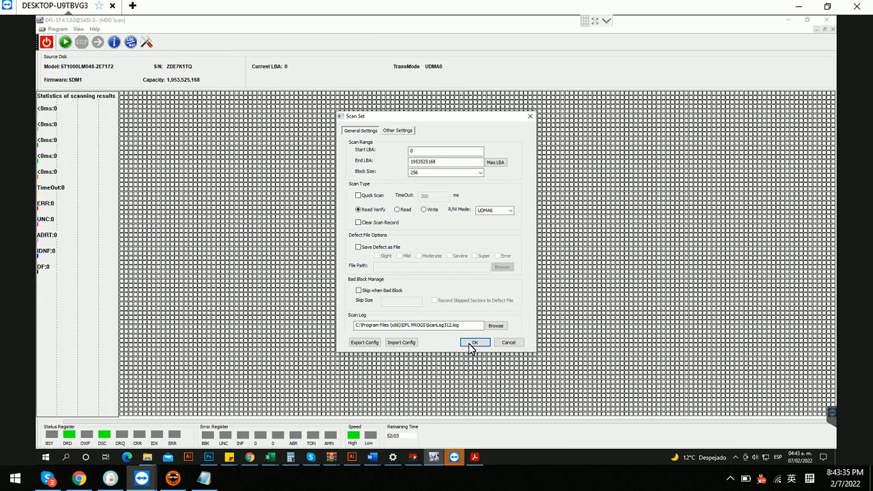
{"action": "left_click", "coordinate": [476, 342]}
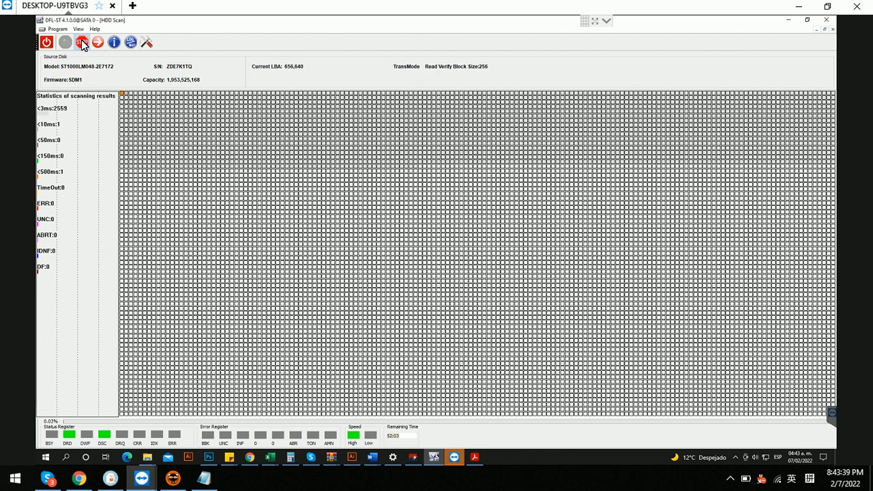
{"action": "left_click", "coordinate": [81, 42]}
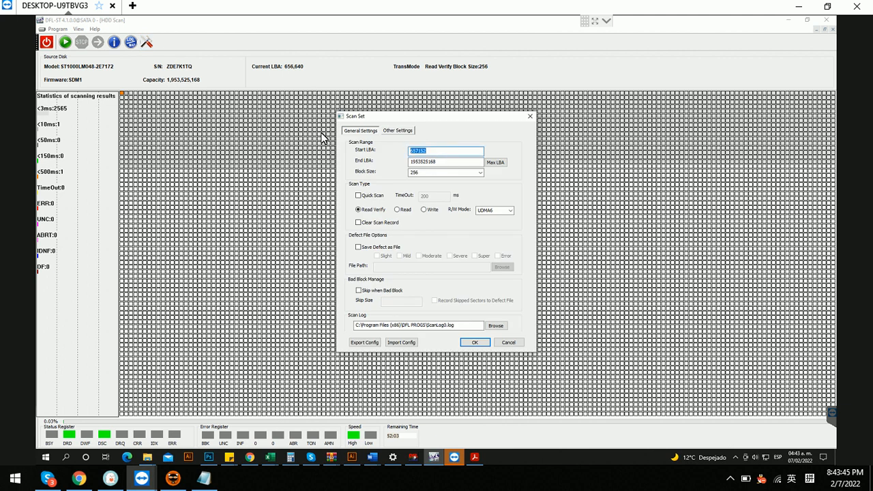
Step: Rescan from start LBA 1,900,000,000 with the scan record cleared, stopping near the end
{"action": "type", "text": "1900000000"}
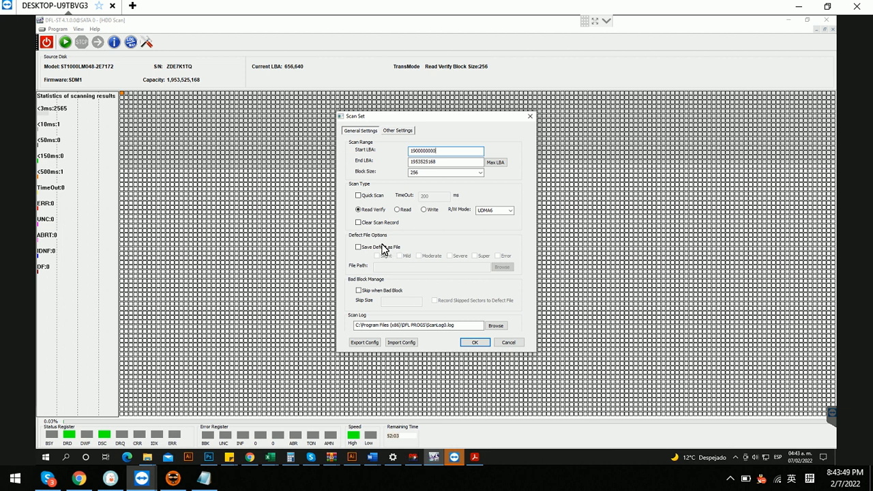
{"action": "left_click", "coordinate": [359, 223]}
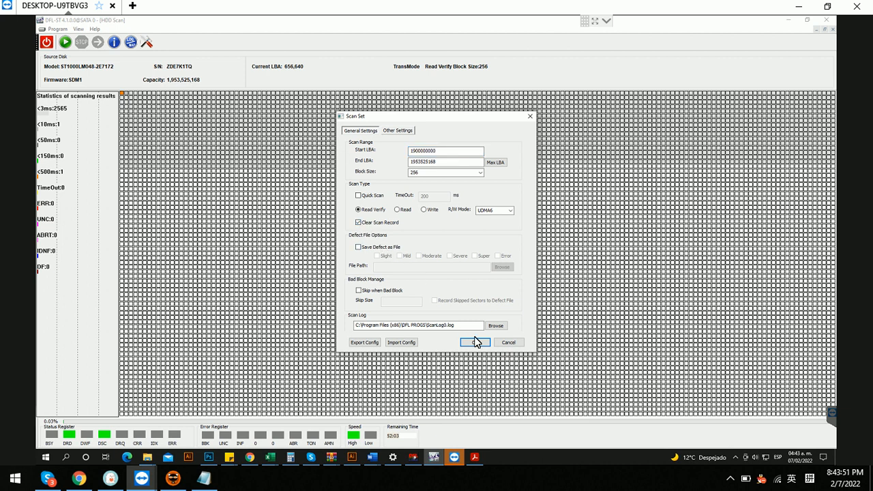
{"action": "left_click", "coordinate": [475, 342]}
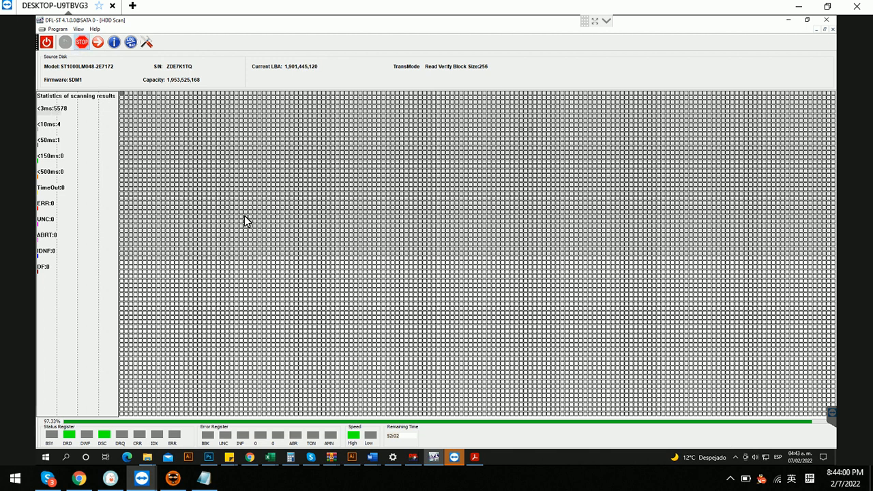
{"action": "left_click", "coordinate": [81, 42]}
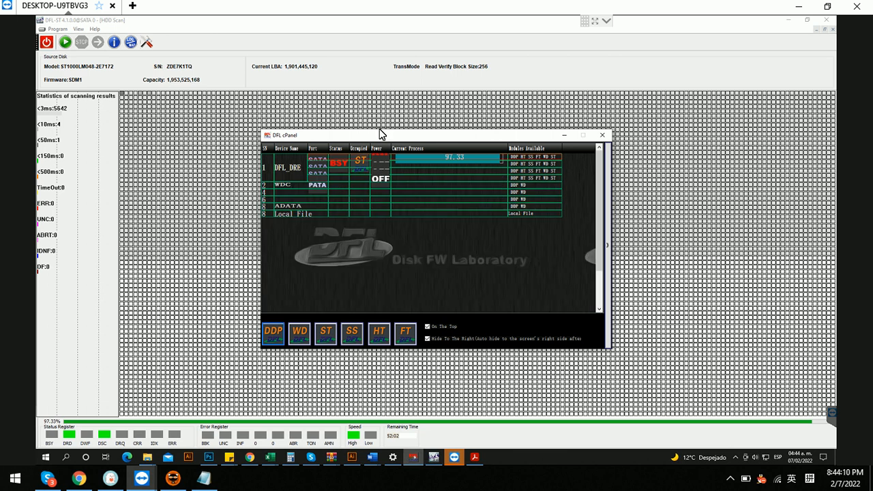
{"action": "mouse_move", "coordinate": [382, 136]}
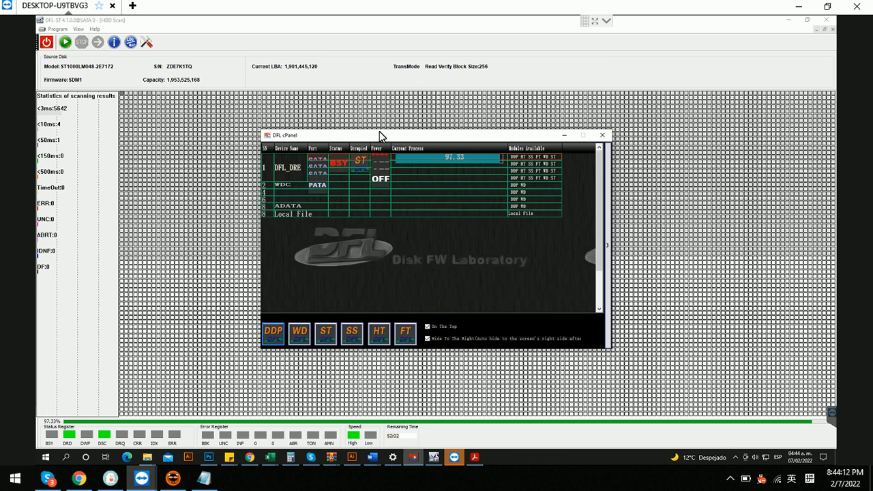
{"action": "mouse_move", "coordinate": [382, 89]}
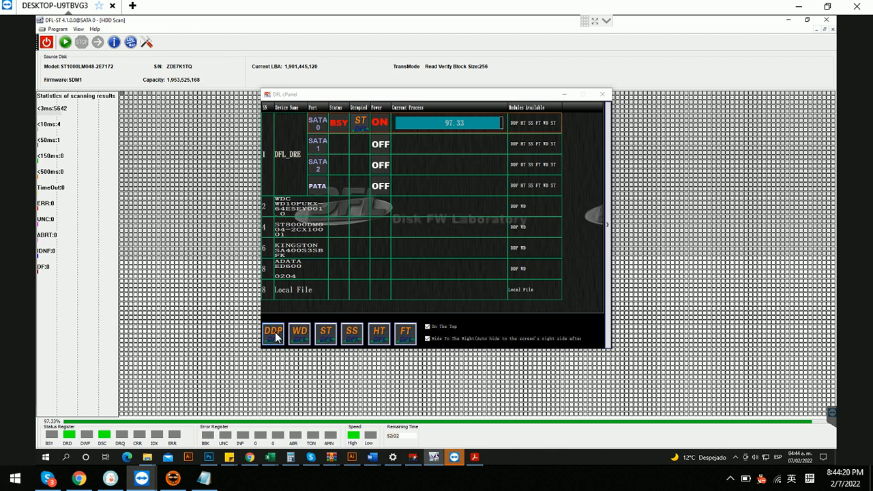
Step: Launch the DDP data recovery module from DFL cPanel for the SATA 0 drive
{"action": "left_click", "coordinate": [603, 94]}
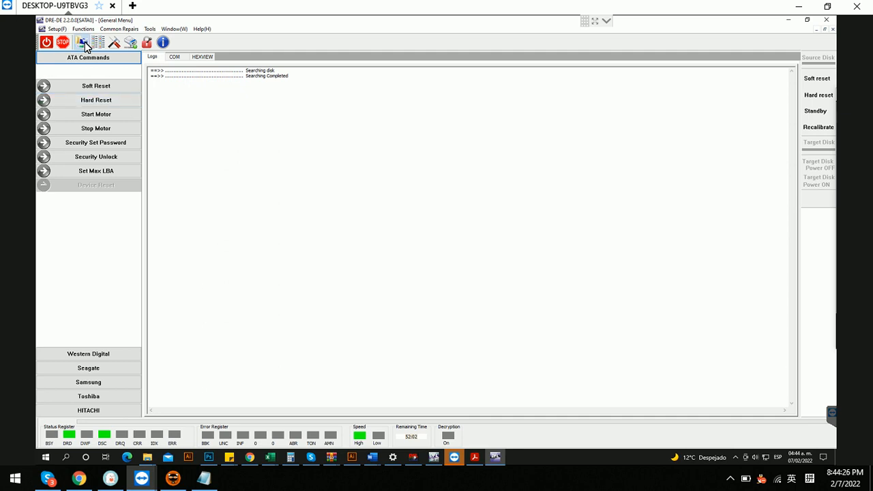
Step: Create a File Extraction task with Auto-expand partition and finish the wizard
{"action": "left_click", "coordinate": [82, 43]}
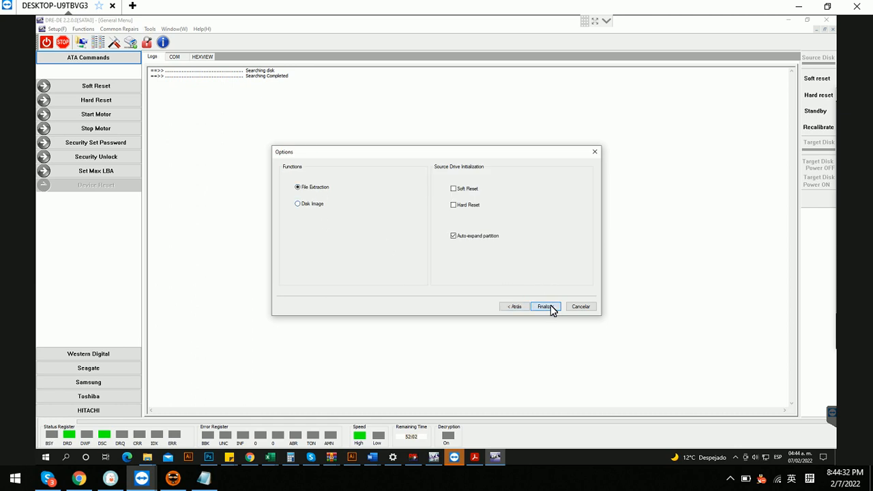
{"action": "left_click", "coordinate": [546, 306]}
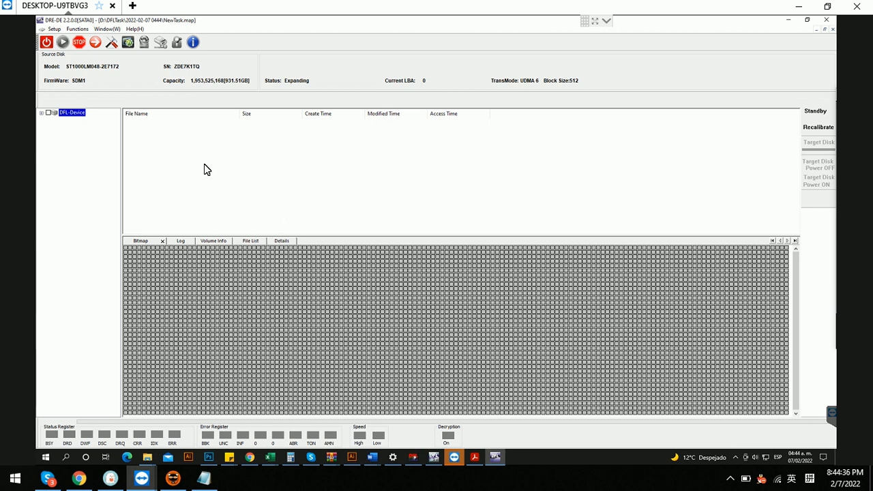
{"action": "mouse_move", "coordinate": [249, 179]}
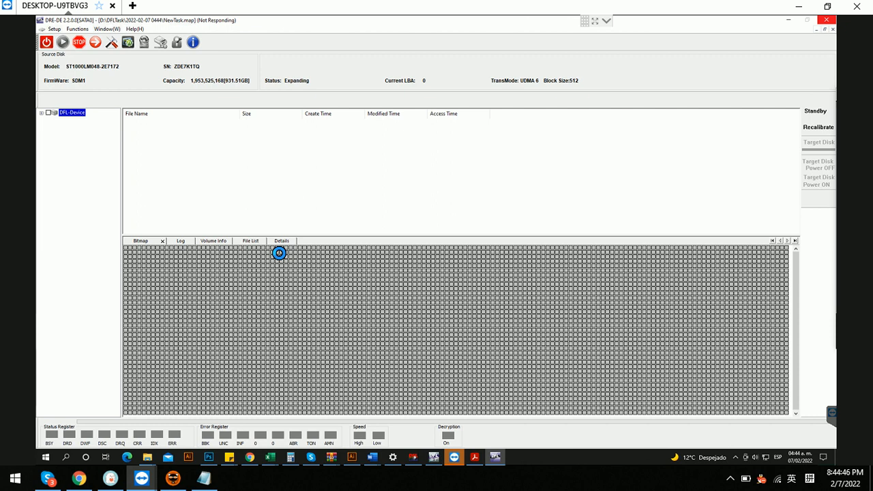
{"action": "mouse_move", "coordinate": [492, 391]}
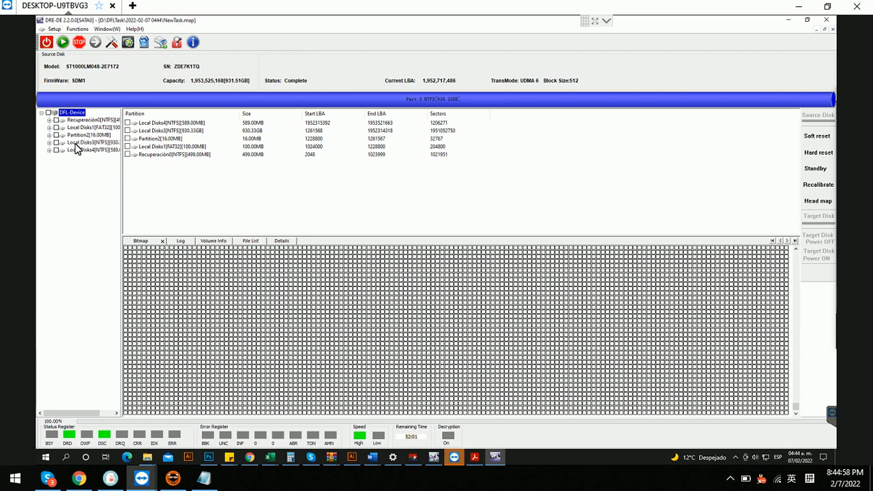
{"action": "mouse_move", "coordinate": [114, 153]}
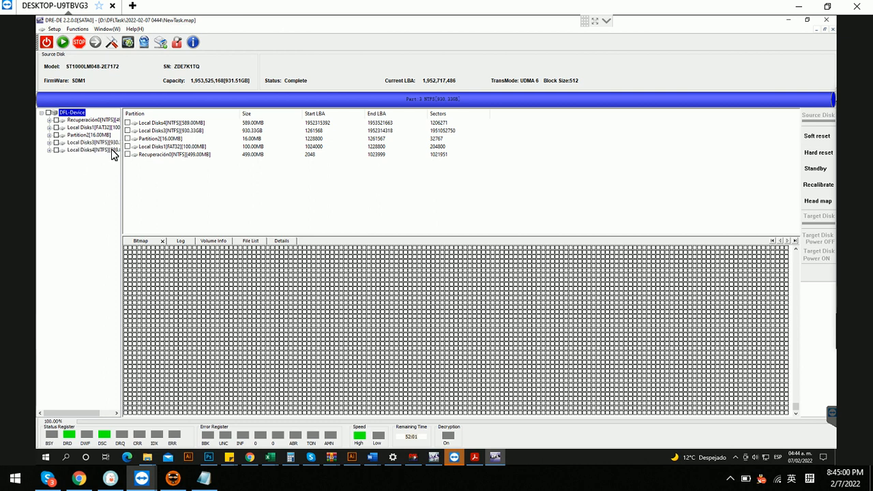
{"action": "mouse_move", "coordinate": [98, 136]}
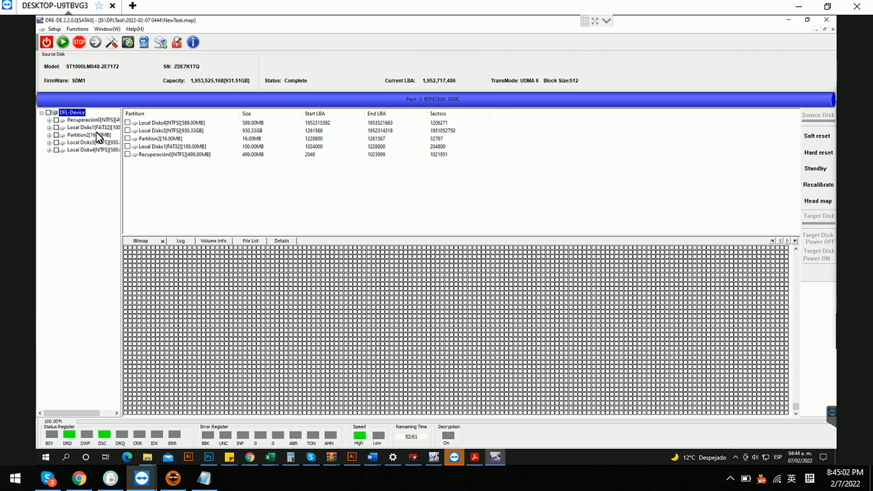
{"action": "mouse_move", "coordinate": [125, 153]}
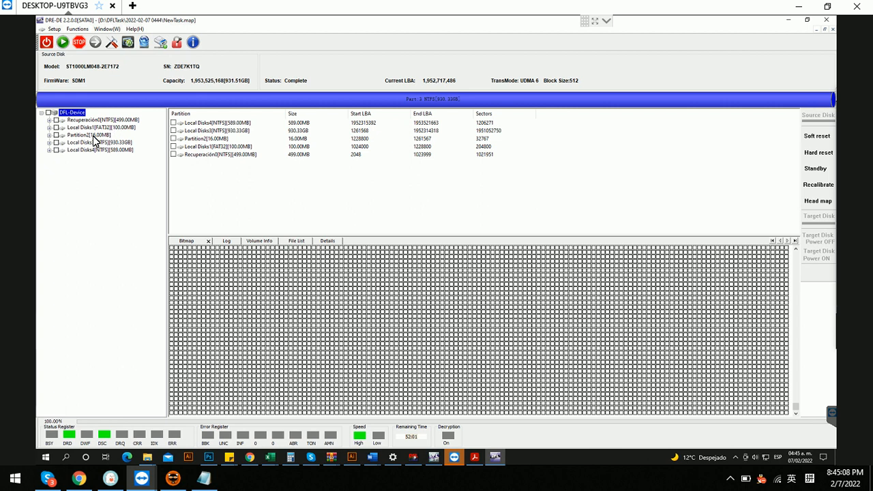
{"action": "mouse_move", "coordinate": [104, 149]}
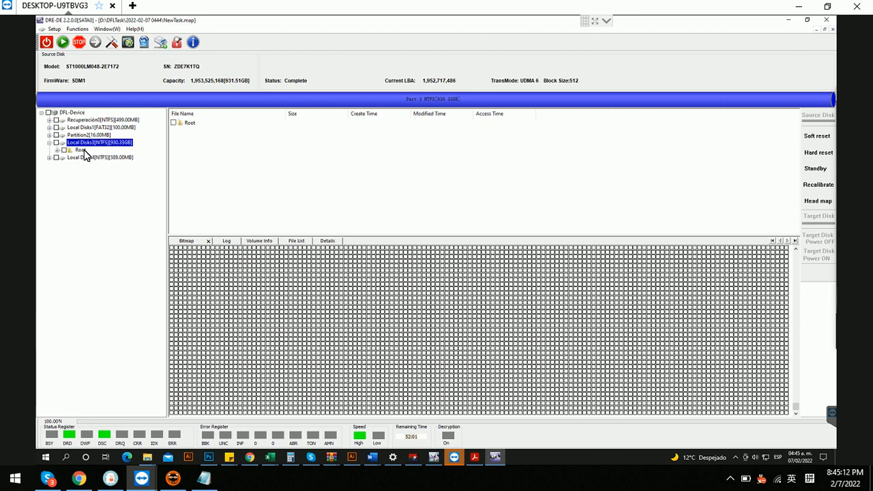
Step: Open the Root folder of Local Disks3 [NTFS][930.33GB]
{"action": "left_click", "coordinate": [80, 150]}
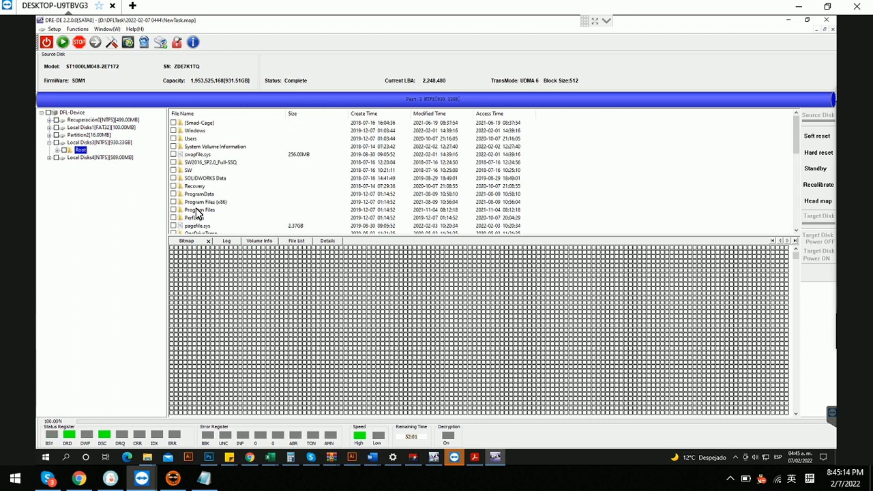
Step: Open the context menu of the Recovery folder in the Root listing
{"action": "scroll", "scroll_direction": "down", "scroll_amount": 3}
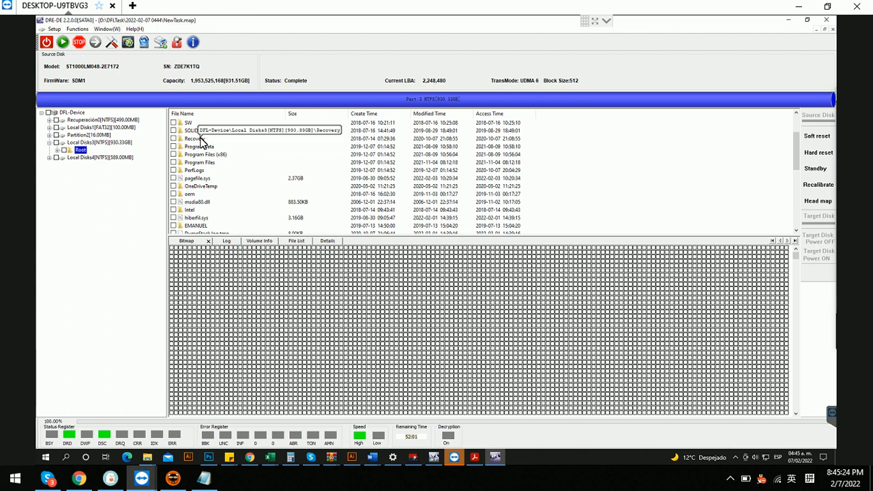
{"action": "right_click", "coordinate": [193, 139]}
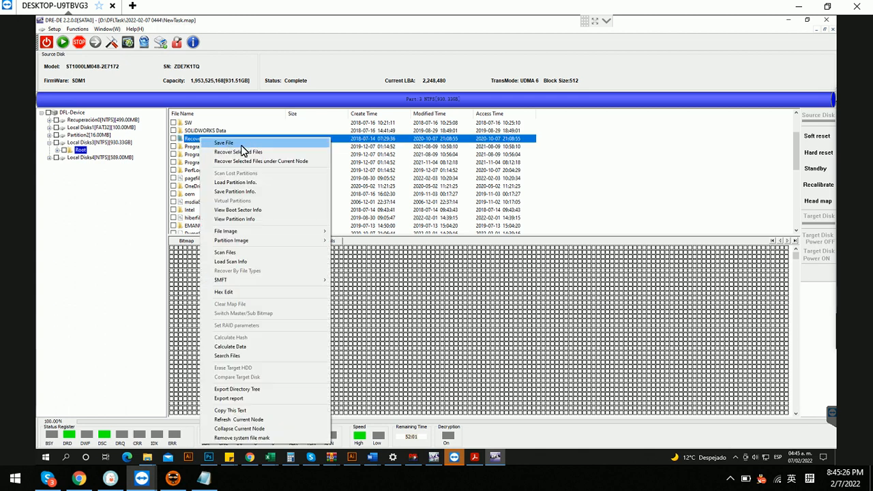
{"action": "mouse_move", "coordinate": [253, 162]}
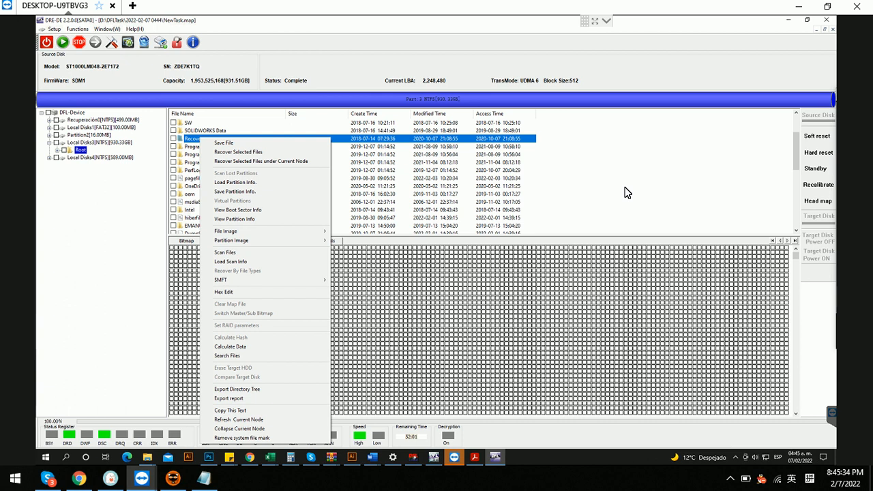
{"action": "mouse_move", "coordinate": [434, 457]}
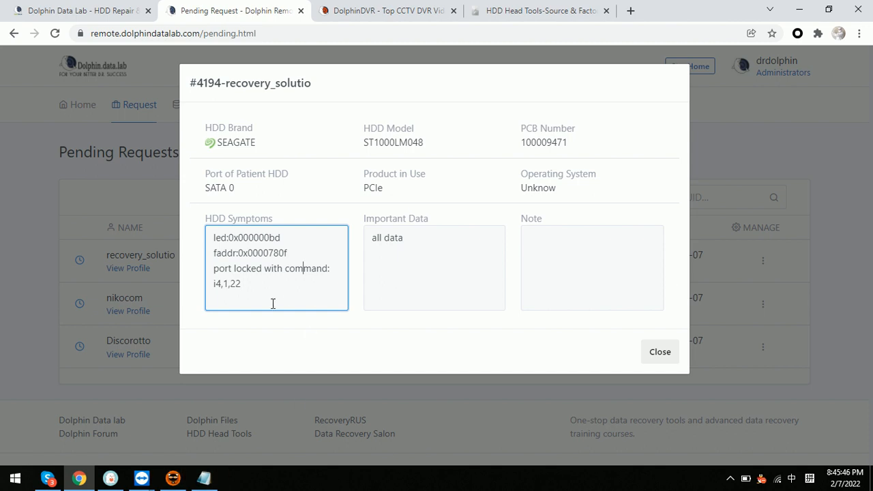
{"action": "mouse_move", "coordinate": [323, 409]}
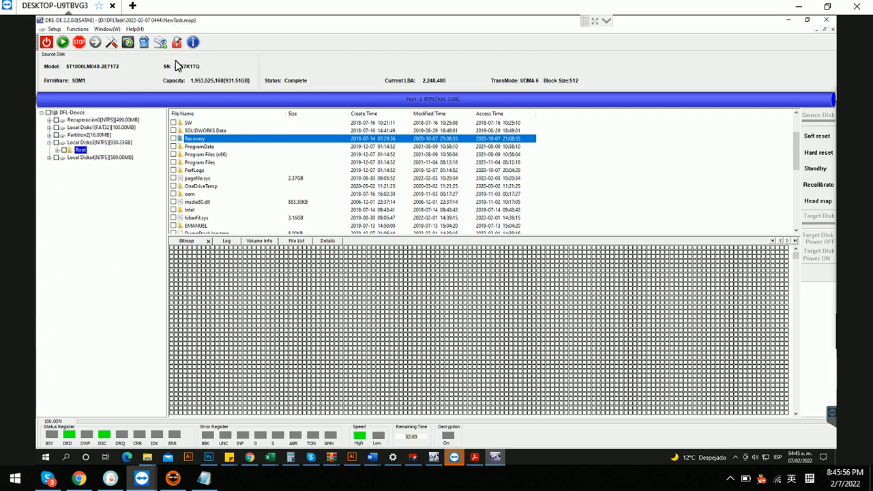
{"action": "mouse_move", "coordinate": [258, 66]}
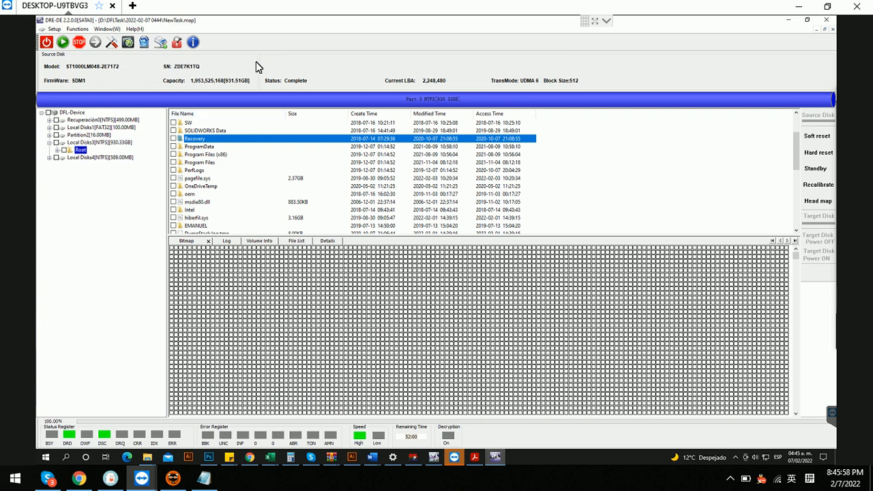